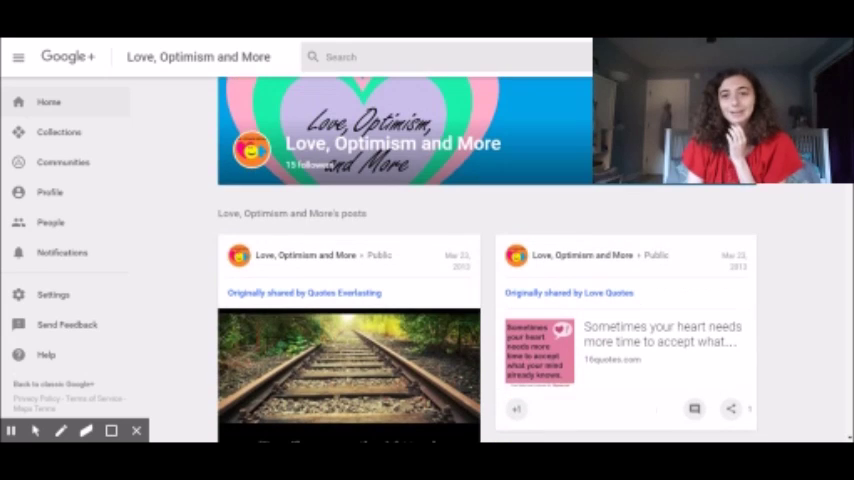
Scroll past the page header to the railroad-track and yellow 'The first to apologize' posts.
scroll(down, 3)
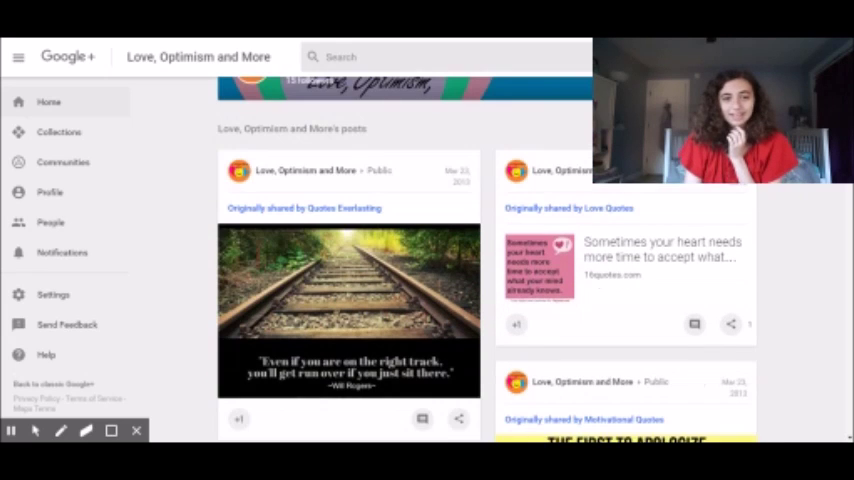
scroll(down, 3)
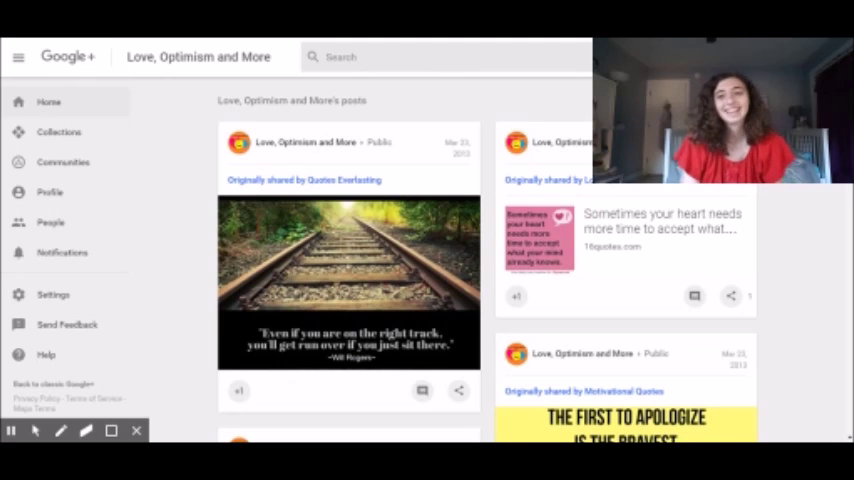
scroll(down, 3)
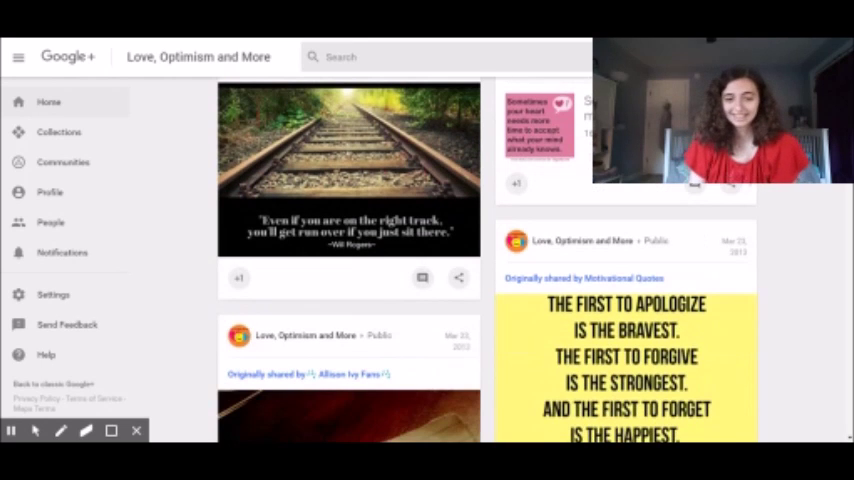
scroll(down, 3)
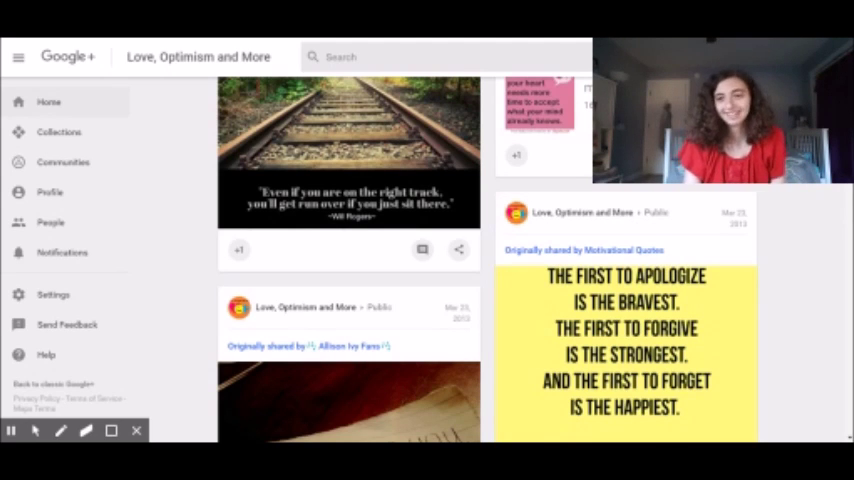
Scroll past 'Do what is right' to the 'breathe IN' and 'And spring has finally arrived' posts.
scroll(down, 3)
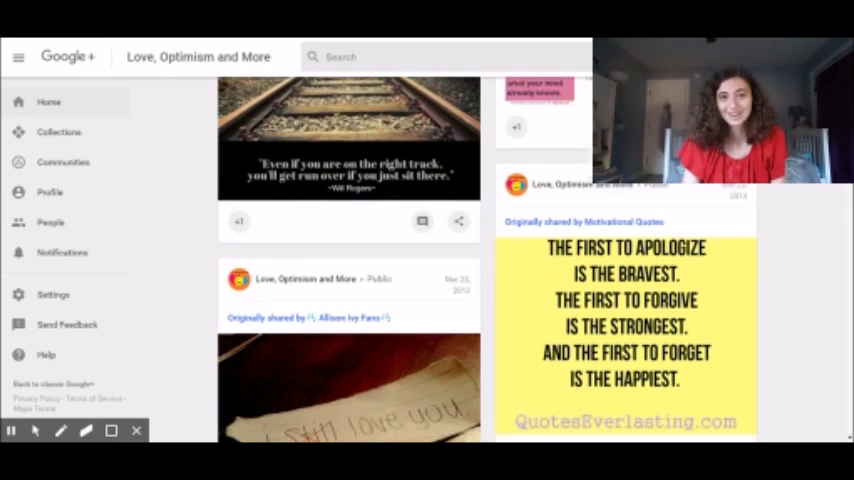
scroll(down, 3)
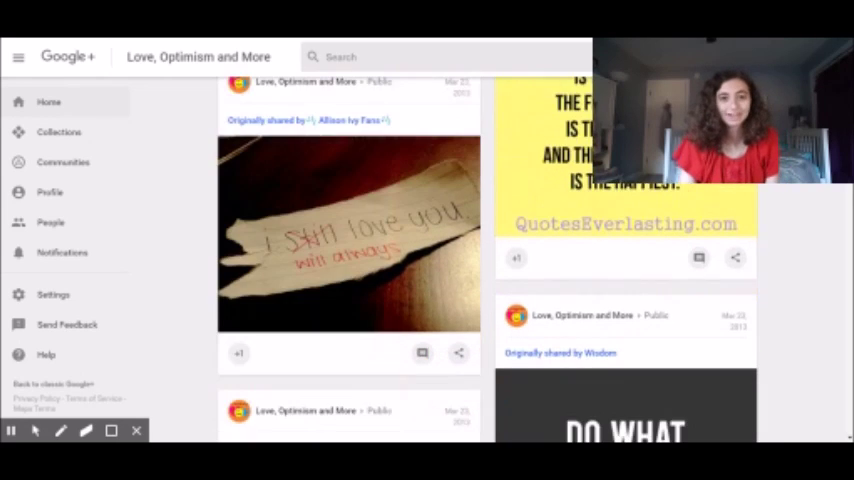
scroll(down, 3)
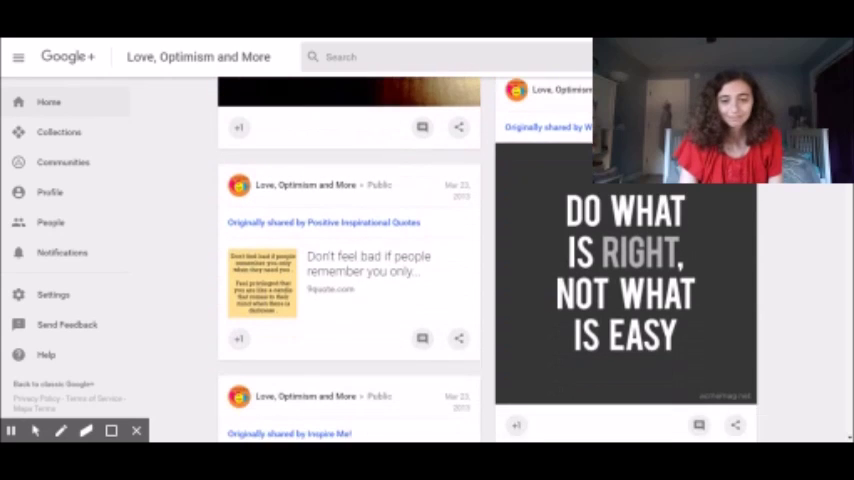
scroll(down, 3)
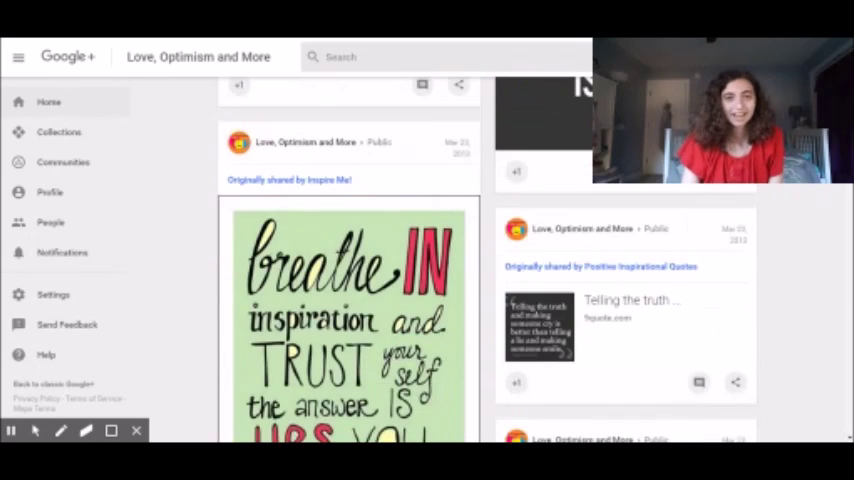
scroll(down, 3)
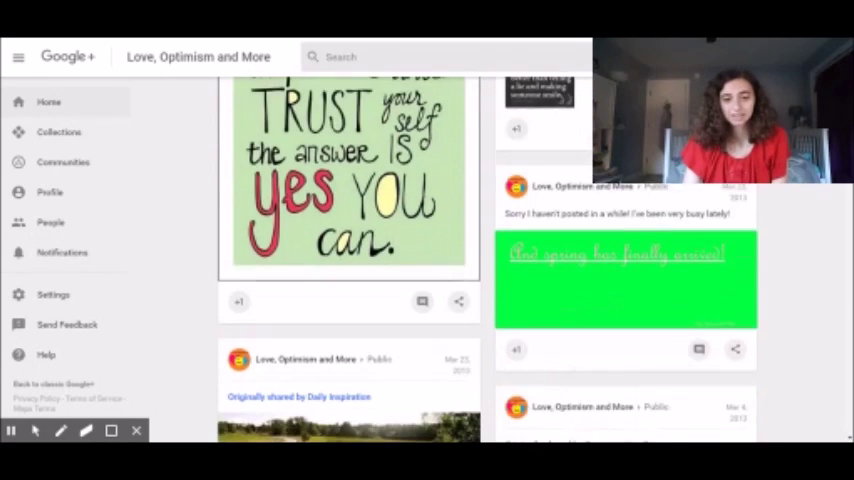
scroll(down, 3)
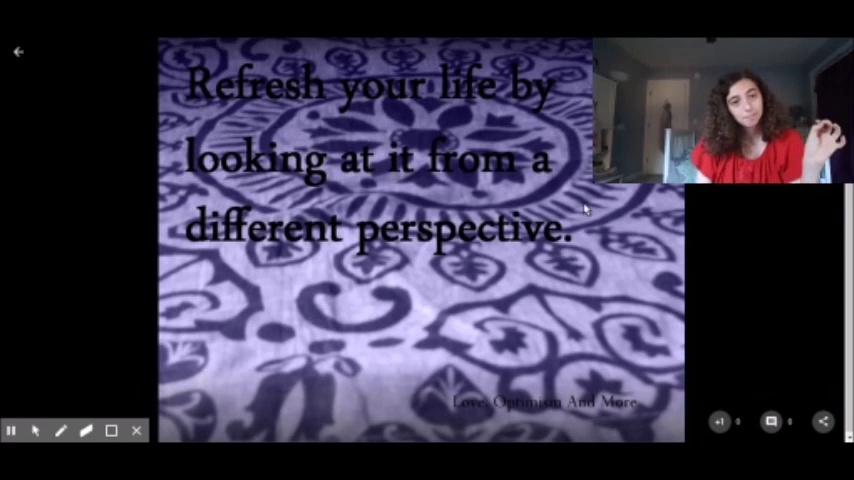
mouse_move(299, 328)
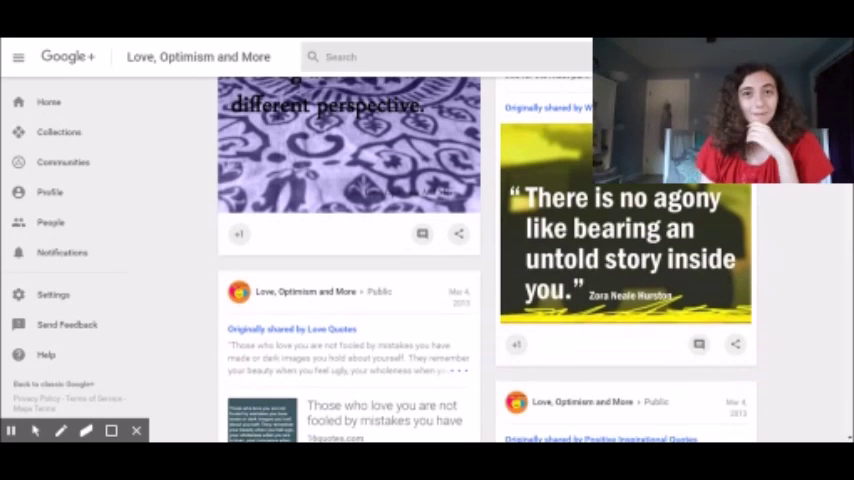
Scroll past 'A hard beginning' and 'Life is a Success' to the March 2013 BE IMAGINATIVE post.
scroll(down, 3)
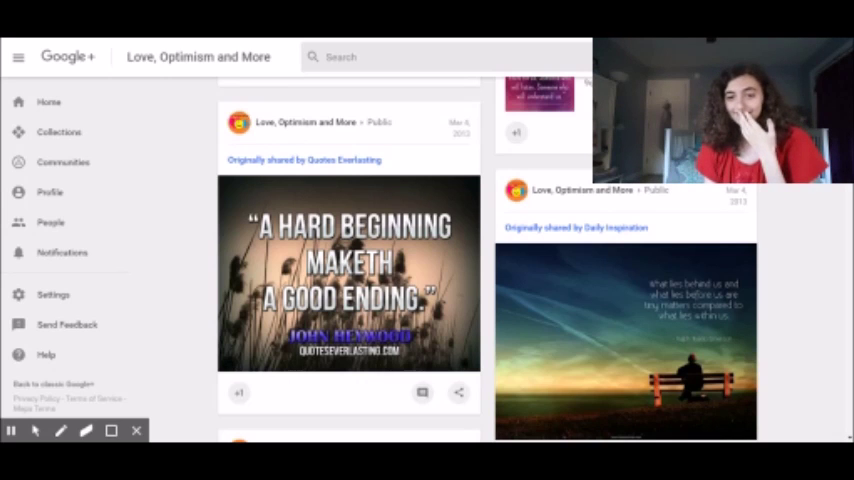
scroll(down, 3)
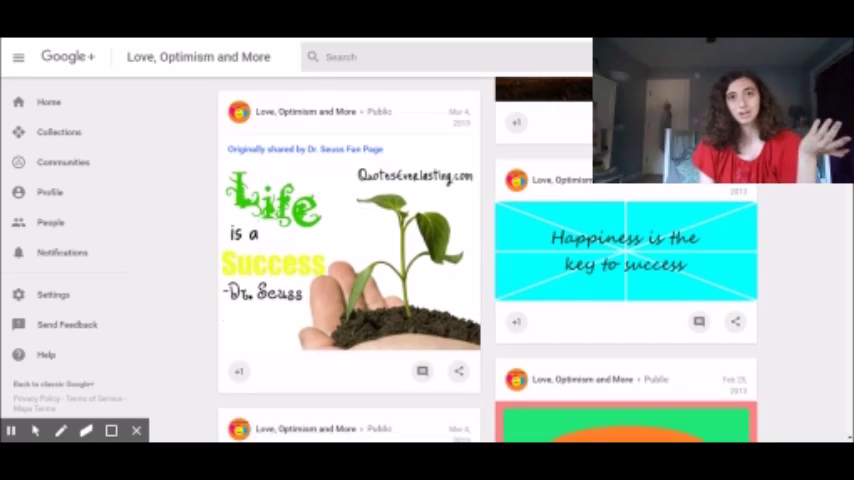
scroll(down, 3)
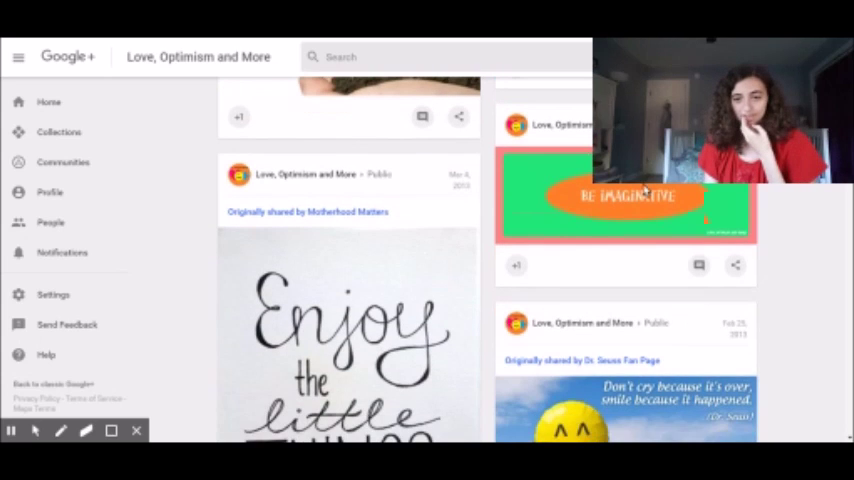
Enlarge the orange-and-green BE IMAGINATIVE quote graphic in the photo viewer.
click(625, 196)
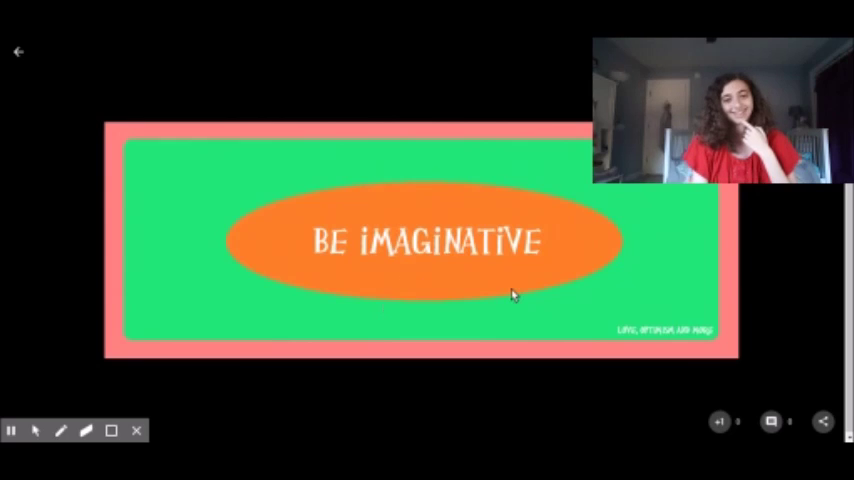
mouse_move(602, 337)
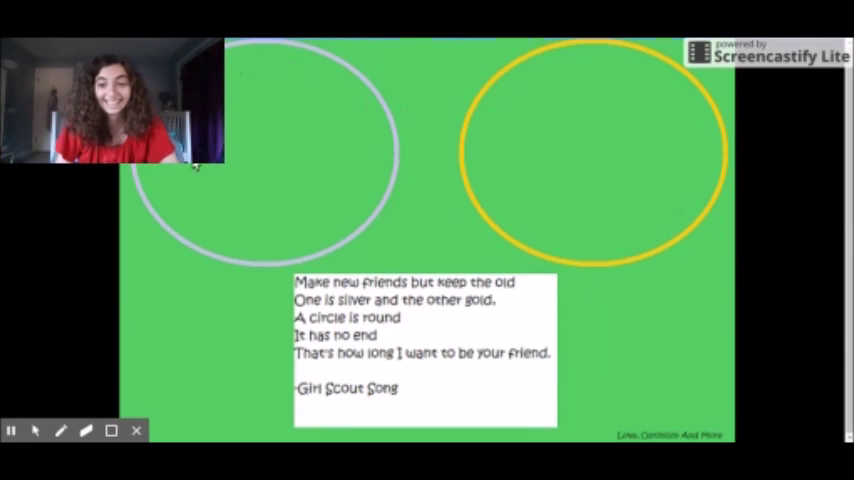
mouse_move(590, 197)
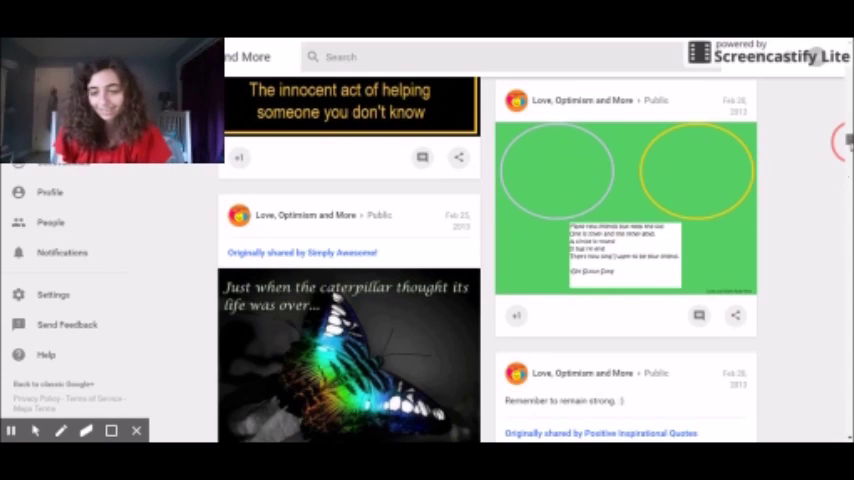
Scroll to the February 2013 'You are awesome, I promise.' post and view its graphic full-screen.
scroll(down, 3)
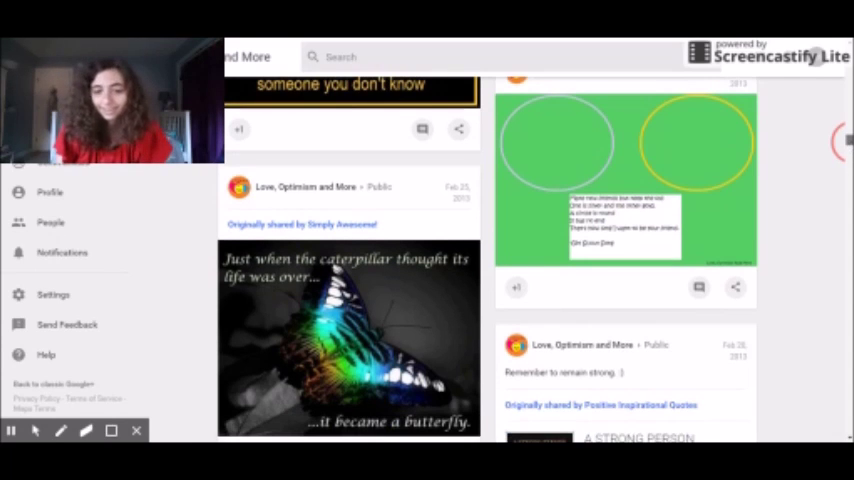
scroll(down, 3)
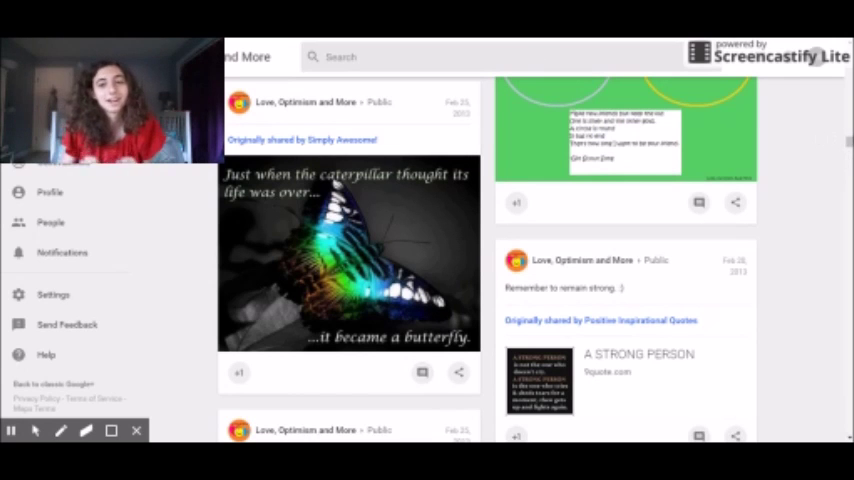
scroll(down, 3)
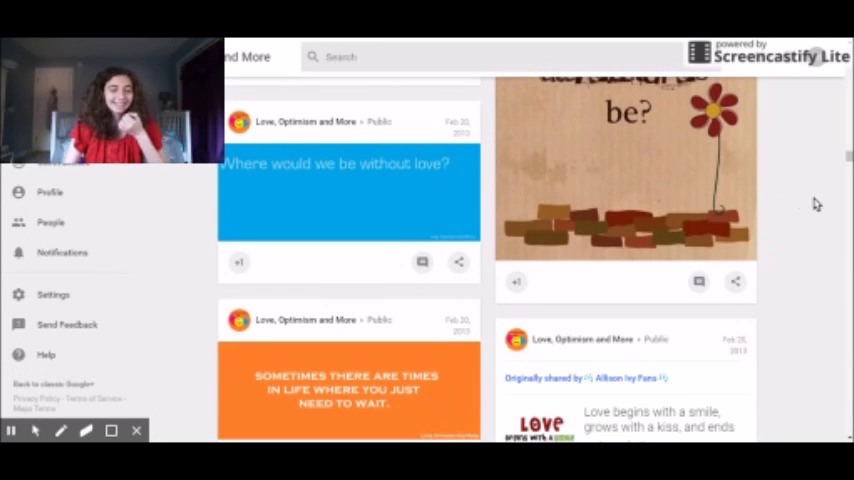
scroll(down, 3)
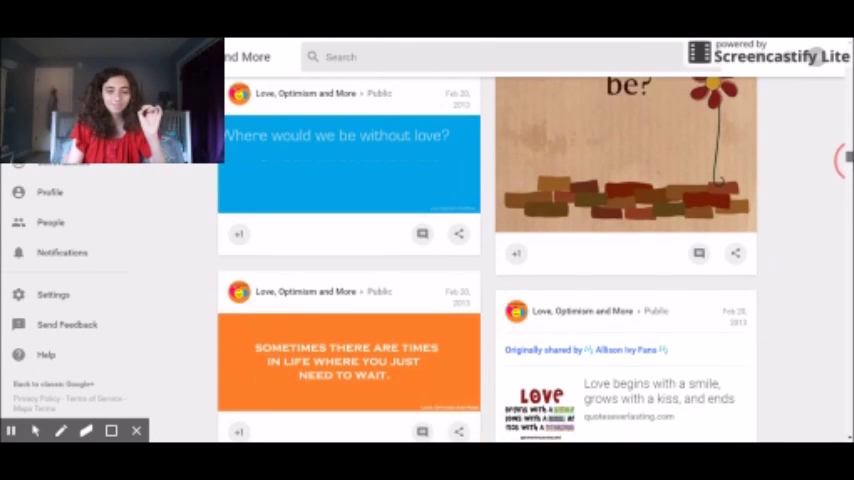
scroll(down, 3)
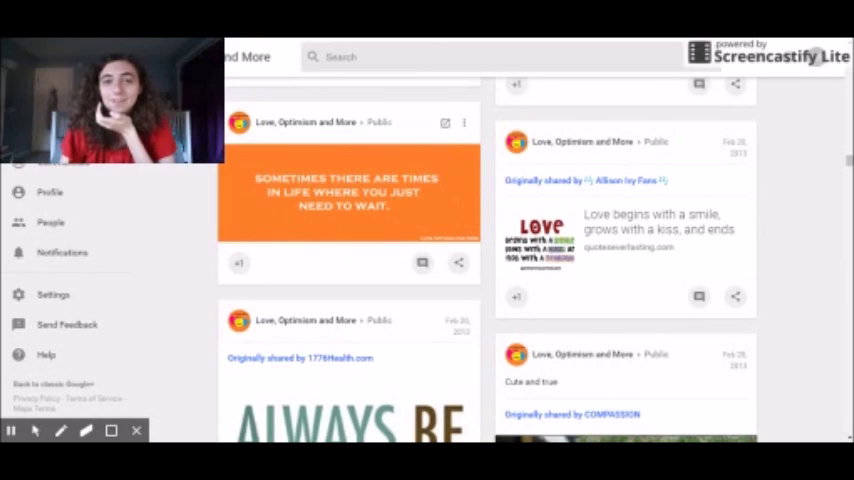
scroll(down, 3)
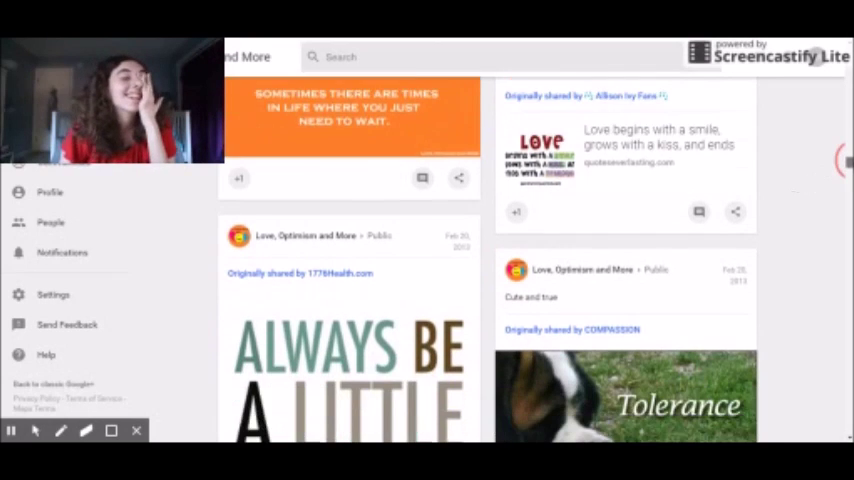
scroll(down, 3)
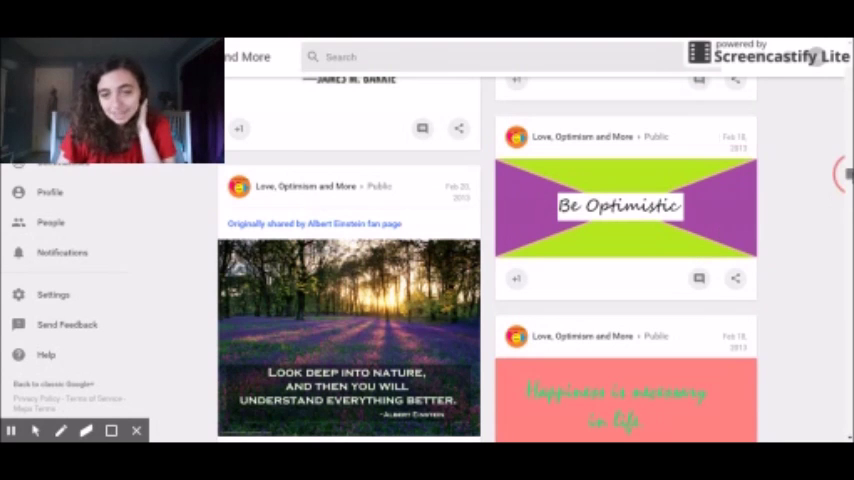
scroll(down, 3)
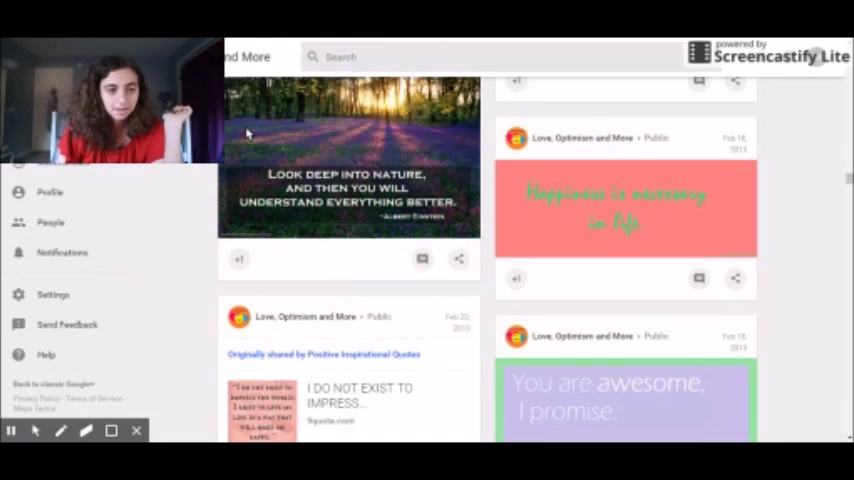
scroll(down, 3)
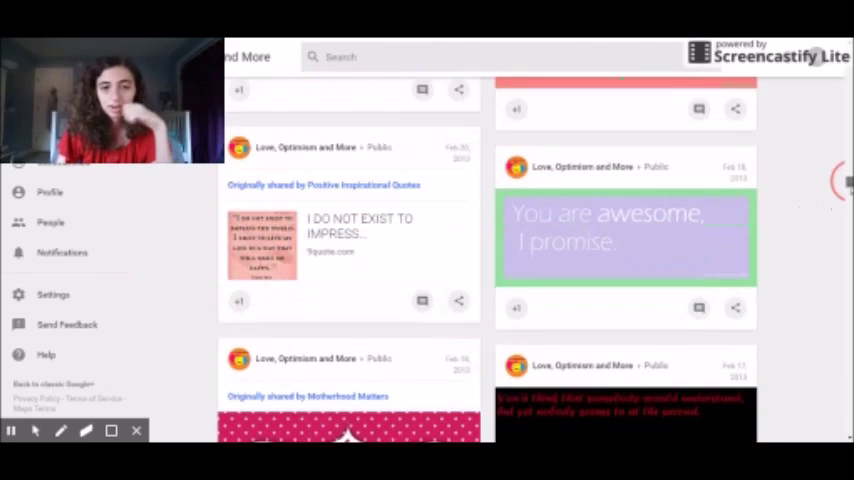
scroll(down, 3)
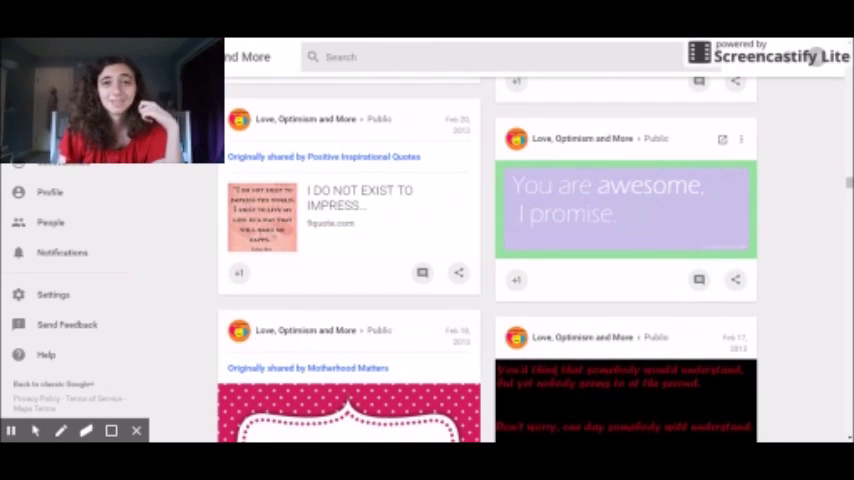
click(625, 207)
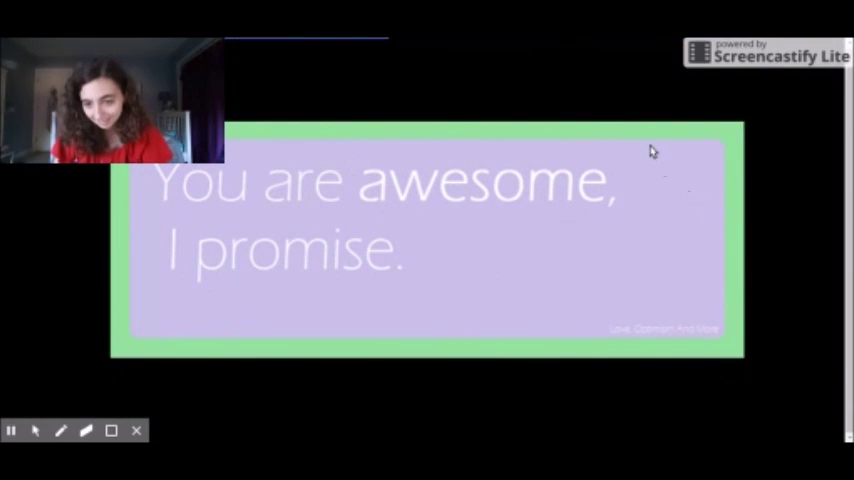
mouse_move(830, 210)
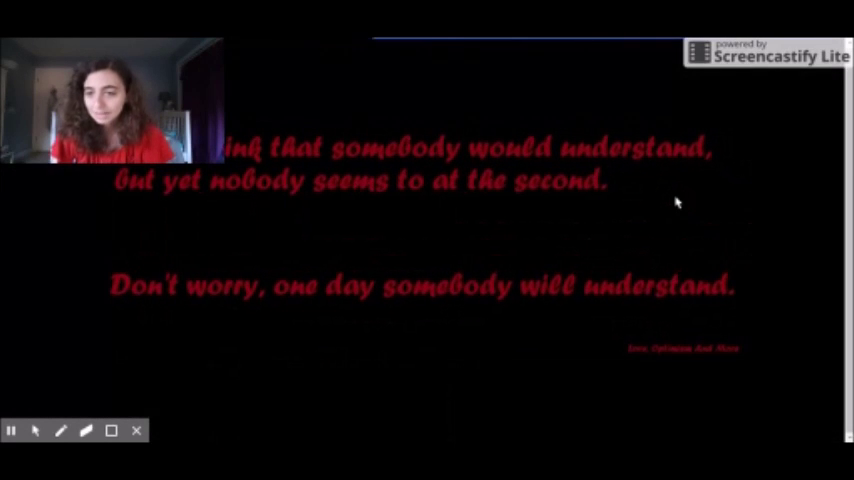
mouse_move(723, 255)
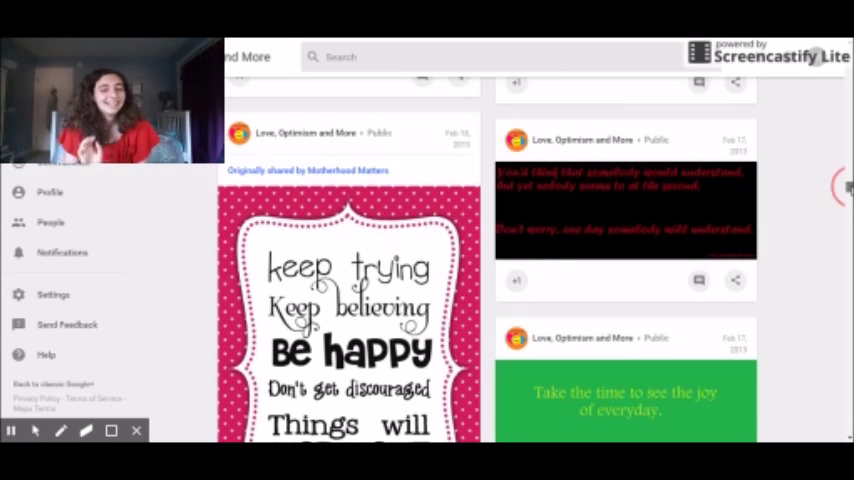
Scroll past the 'keep trying' poster to the 'Who knew that love could be so complicated?' post.
scroll(down, 3)
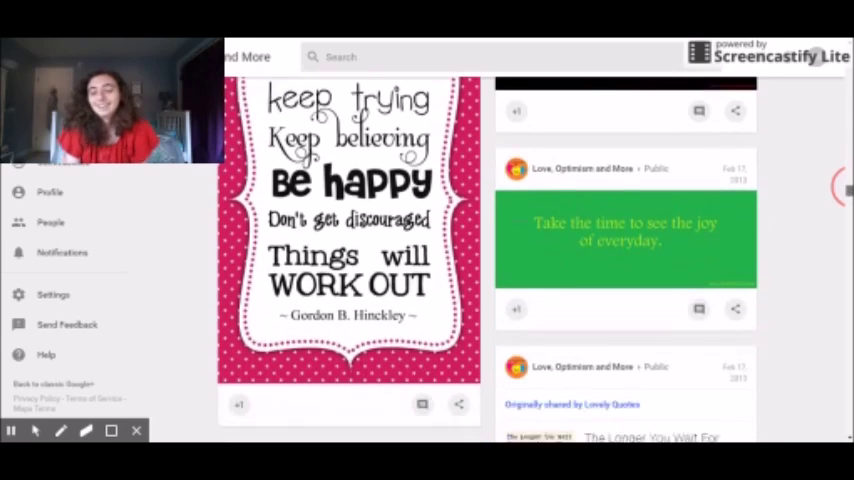
scroll(down, 3)
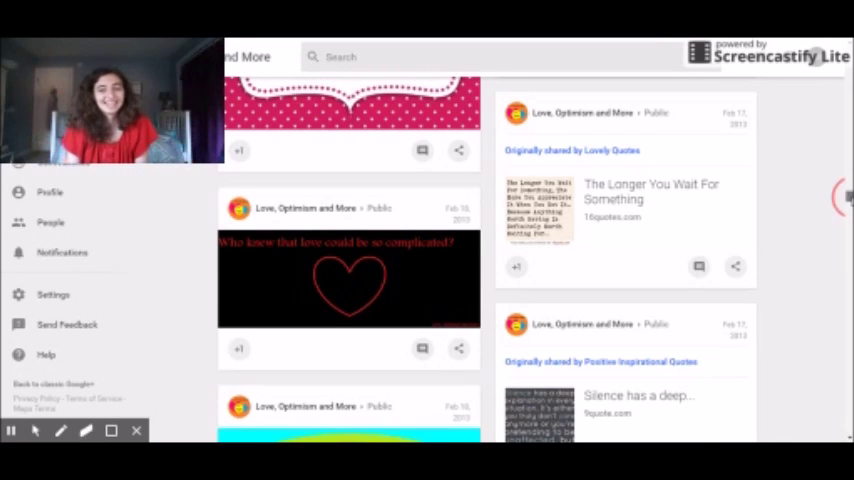
scroll(down, 3)
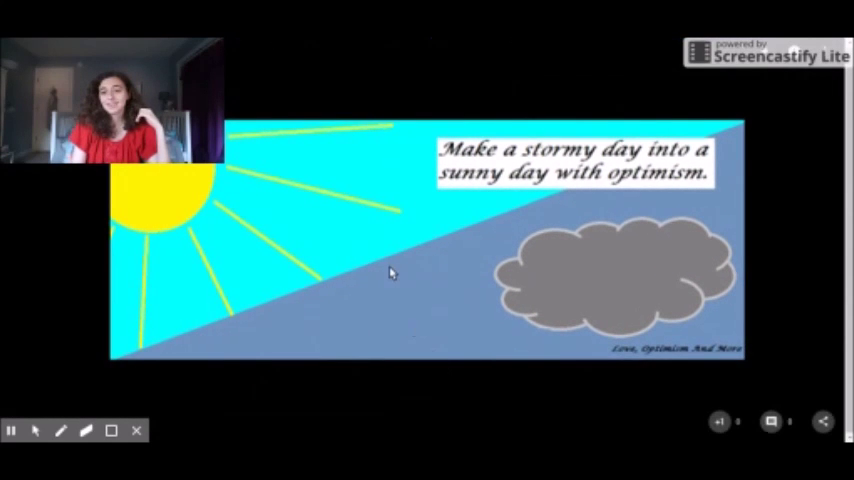
mouse_move(647, 310)
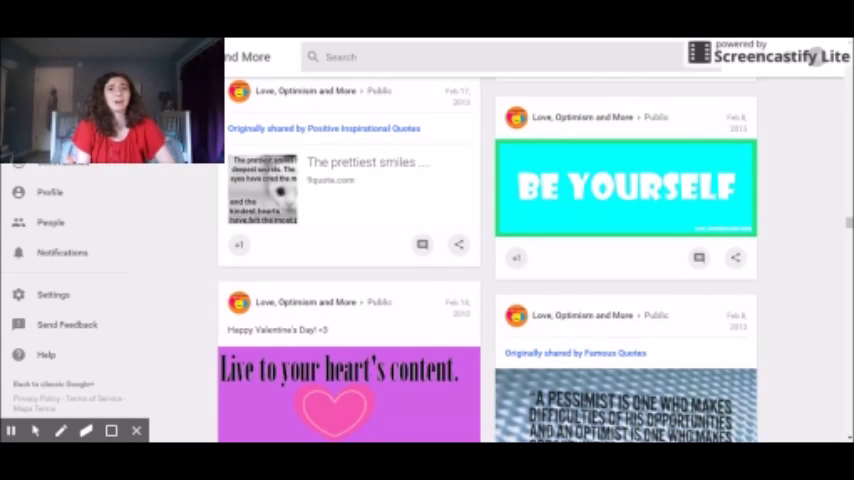
Scroll past the Harry S Truman and 'Laugh' posts to the lightning quote post.
scroll(down, 3)
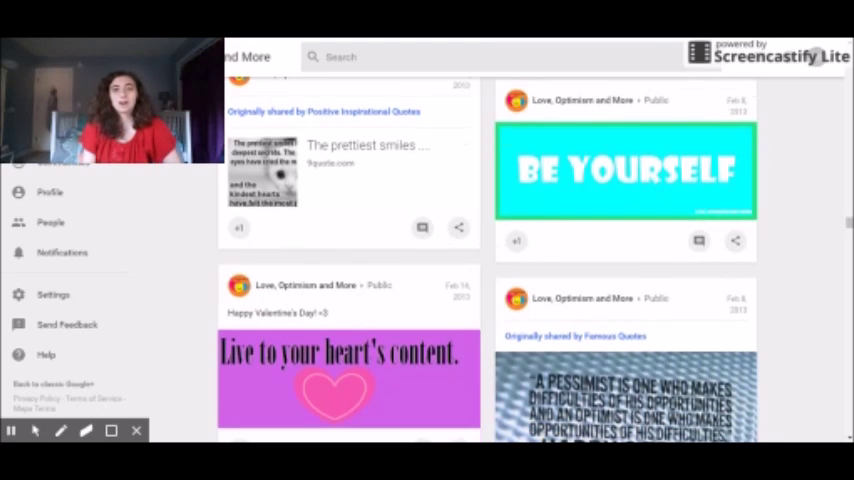
scroll(down, 3)
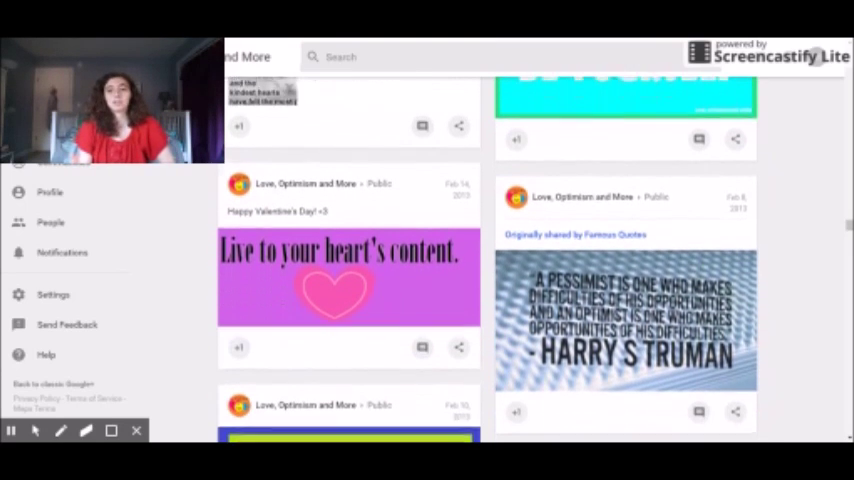
scroll(down, 3)
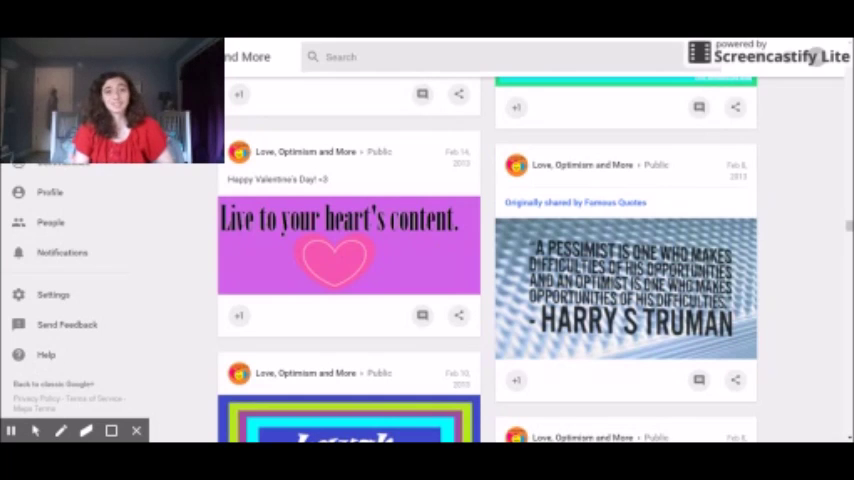
scroll(down, 3)
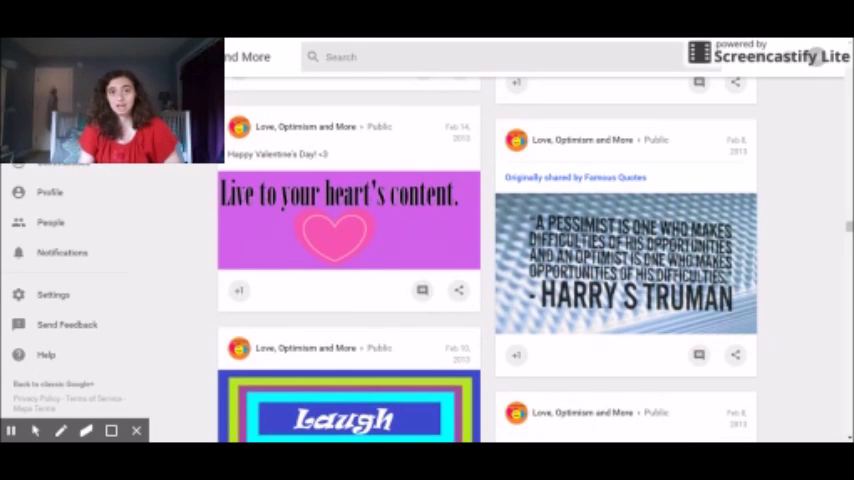
scroll(down, 3)
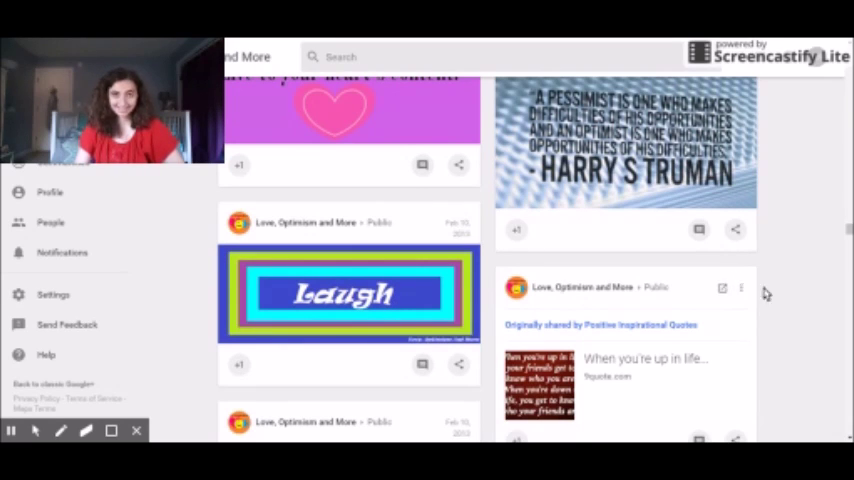
scroll(down, 3)
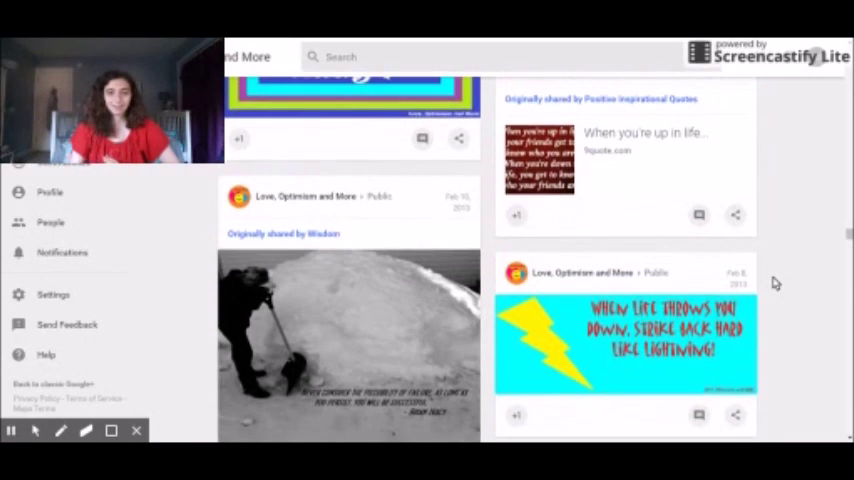
scroll(down, 3)
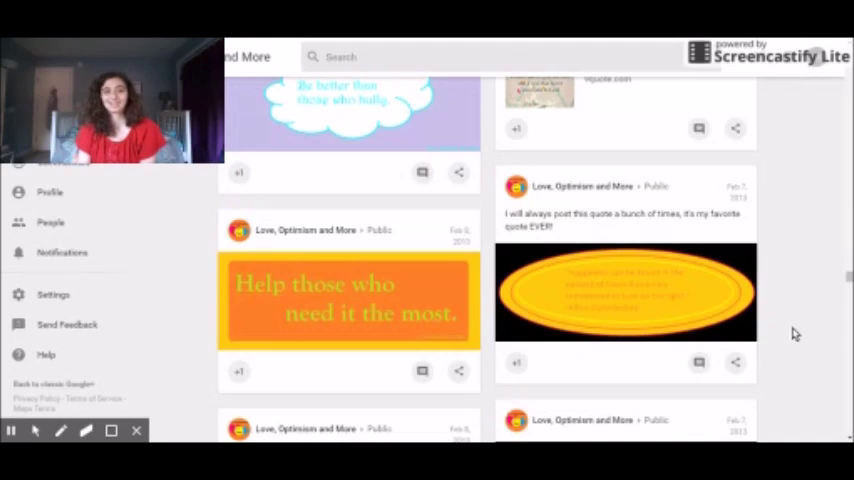
mouse_move(775, 383)
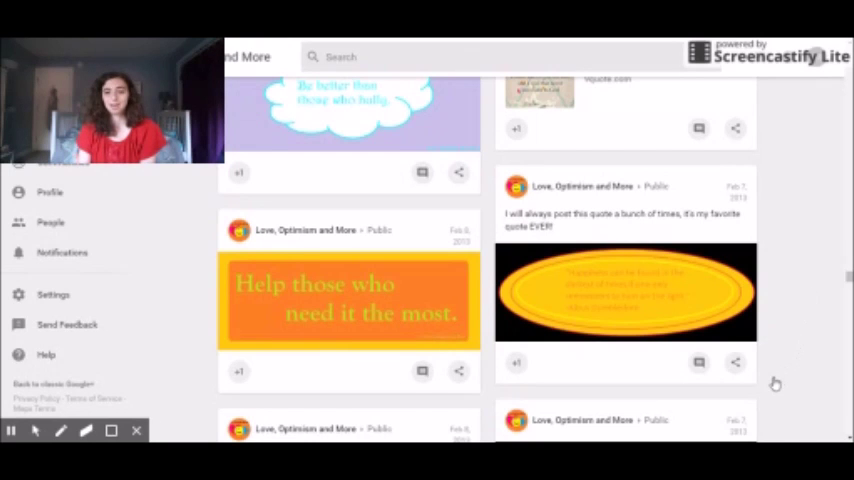
Scroll past the clock and 'continue to shine' posts to the 'I choose, do you choose?' post.
scroll(down, 3)
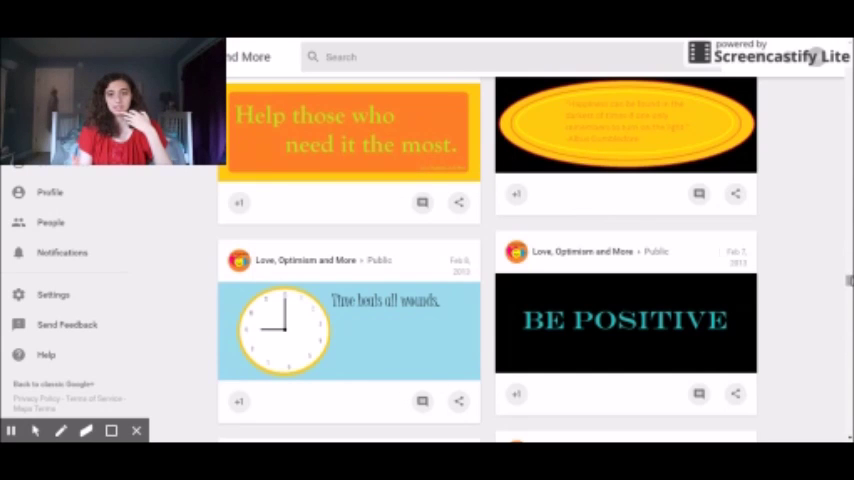
scroll(down, 3)
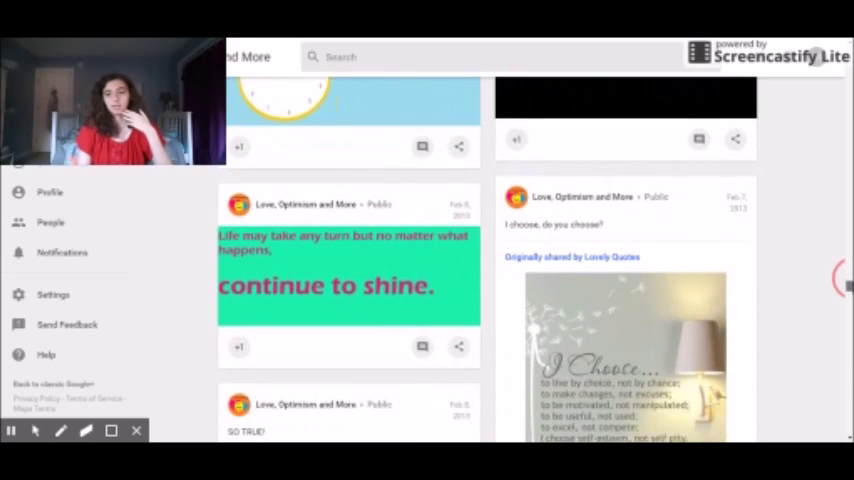
scroll(down, 3)
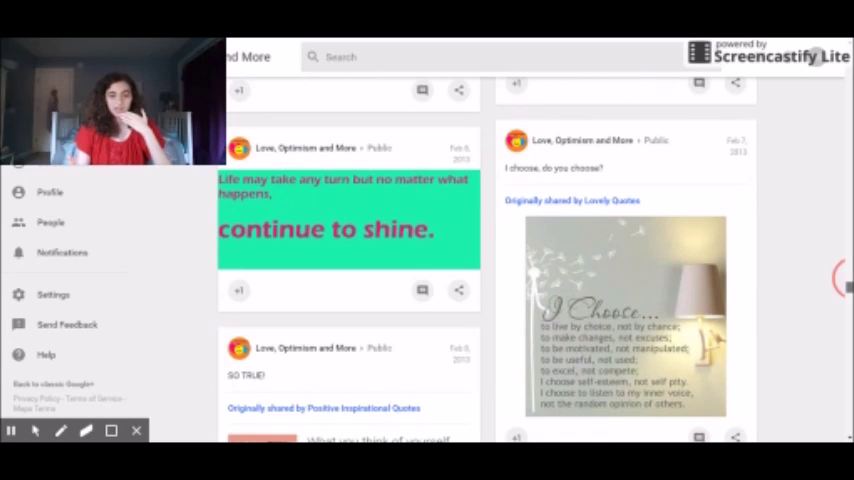
scroll(down, 3)
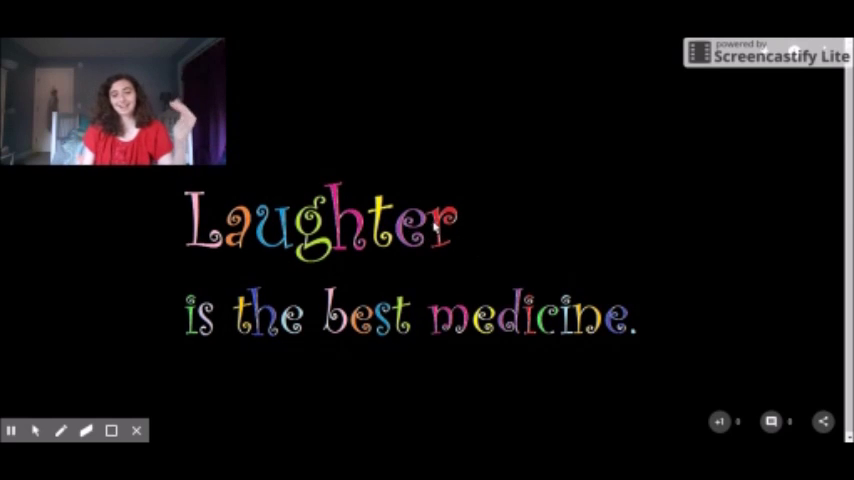
mouse_move(660, 335)
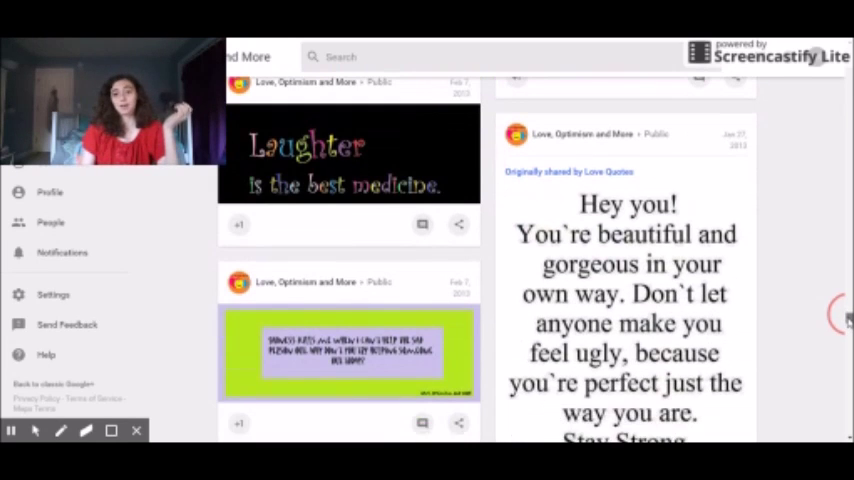
Scroll past 'Live your life how you want to' to the post about people who spread rumors.
scroll(down, 3)
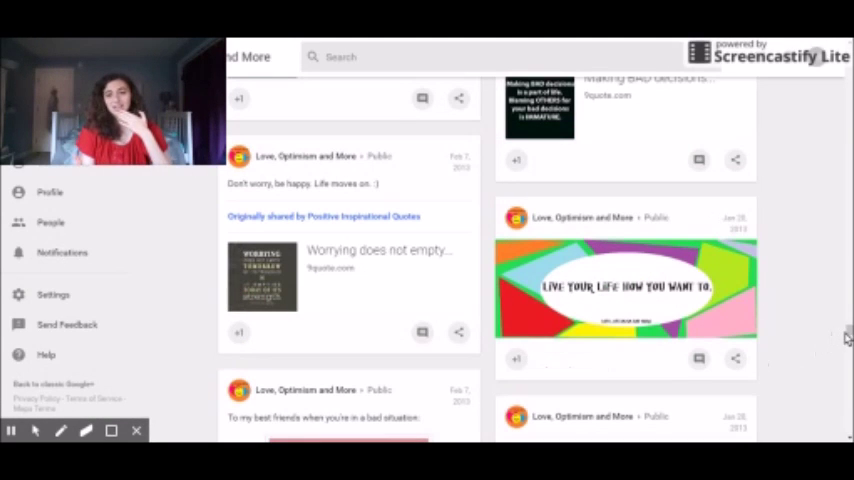
scroll(down, 3)
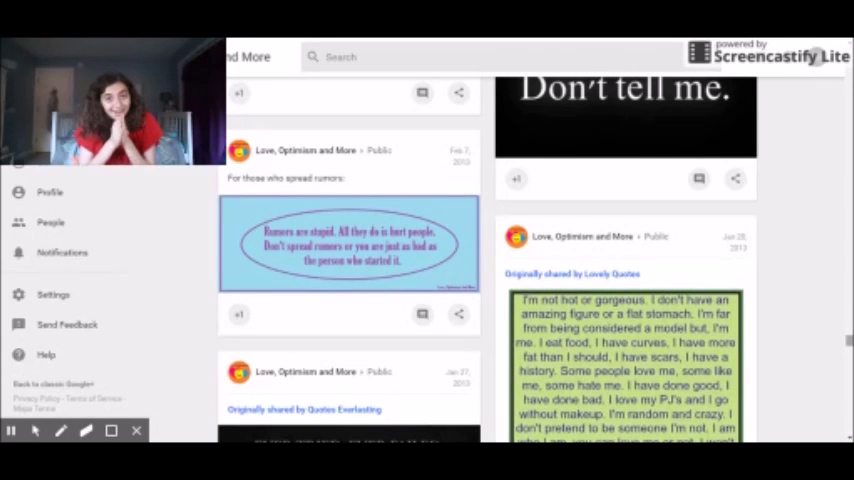
scroll(down, 3)
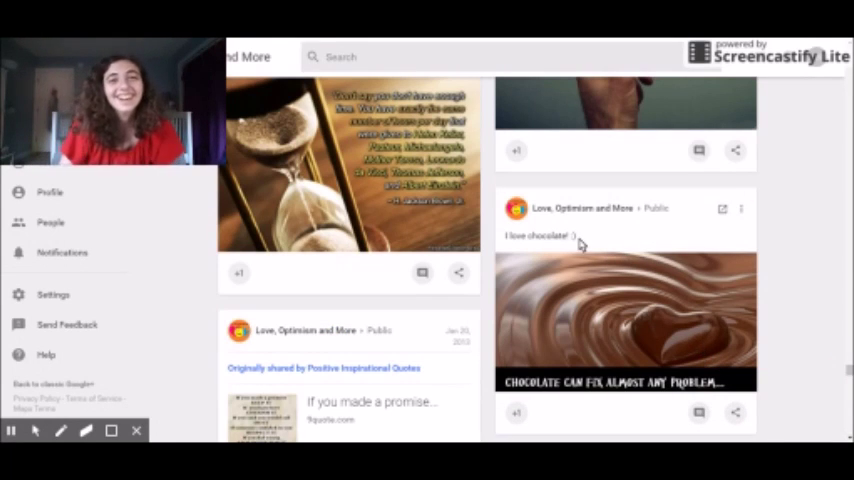
mouse_move(588, 348)
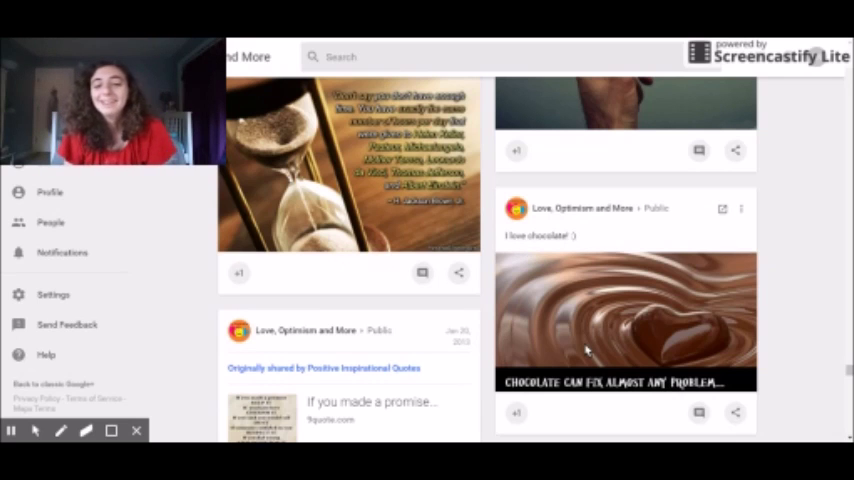
Click in the feed below the chocolate post, heading toward the Dec 23, 2012 posts.
click(625, 322)
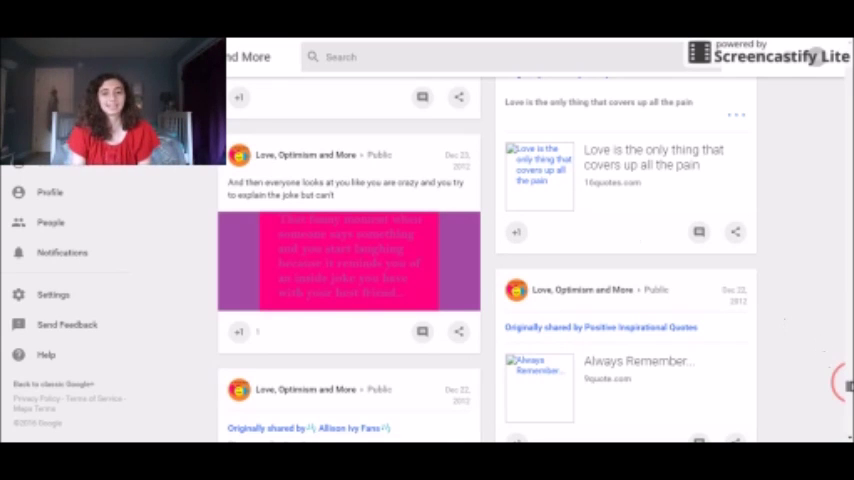
Scroll the feed past Teenager Post #7413 to the Dec 9 and Dec 8, 2012 posts.
scroll(down, 3)
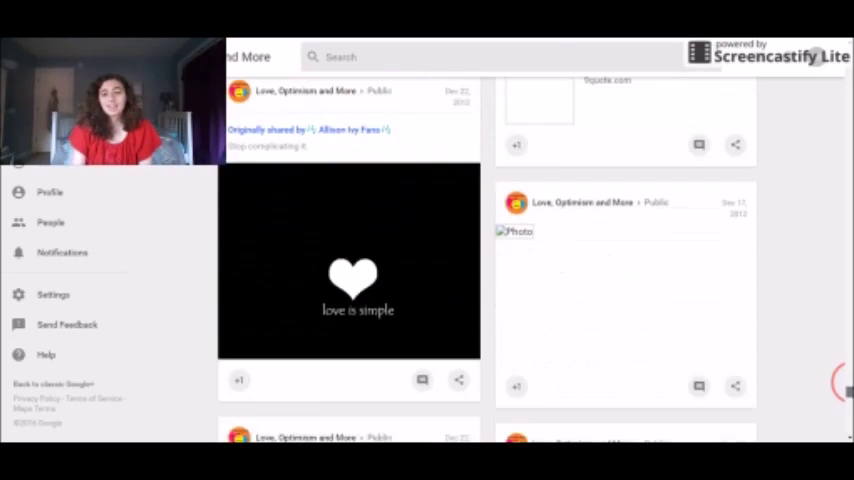
scroll(down, 3)
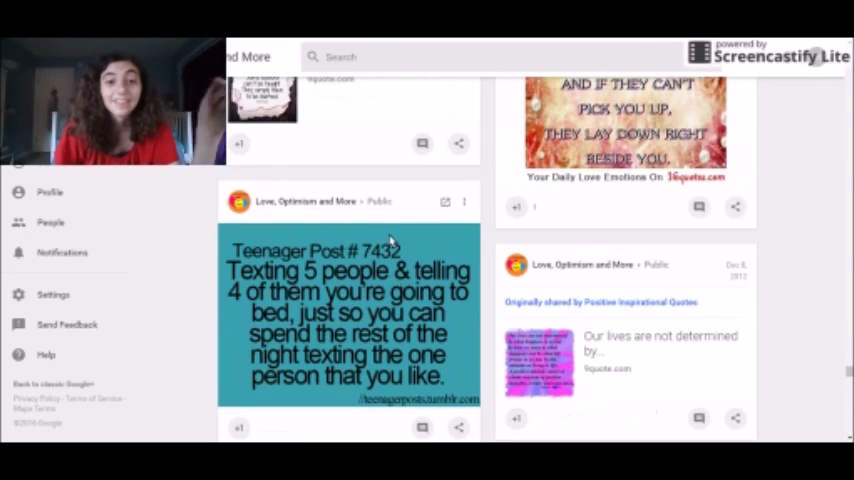
mouse_move(807, 287)
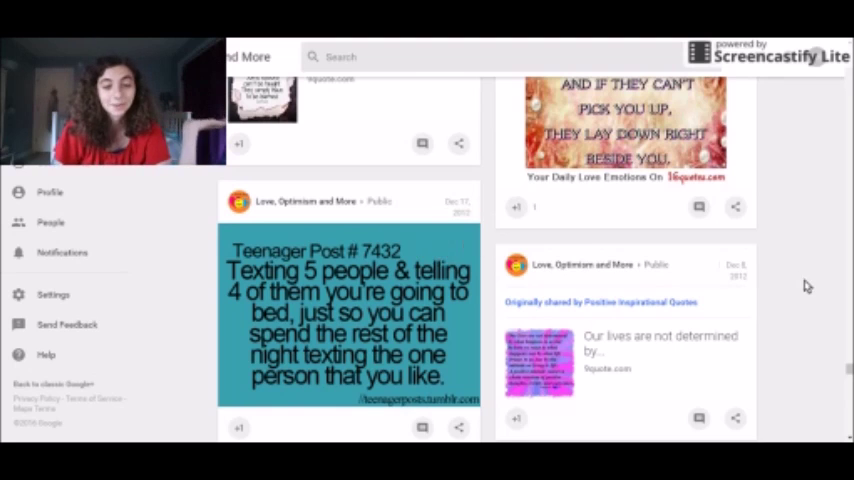
scroll(down, 3)
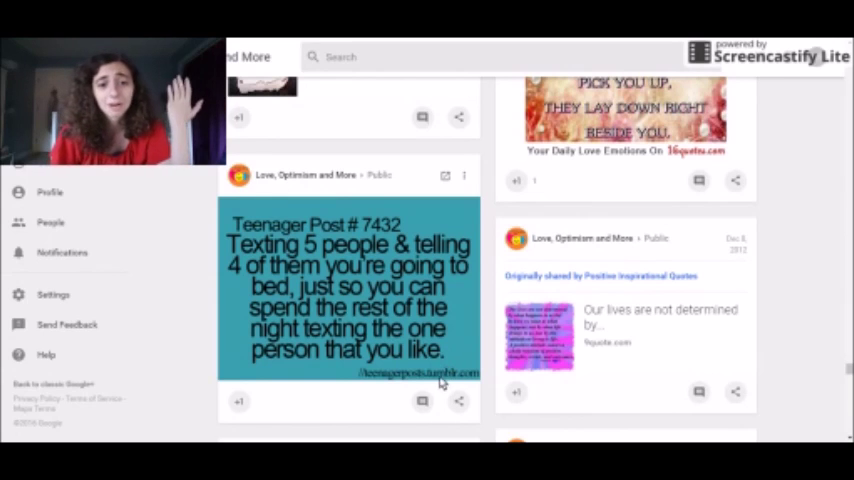
mouse_move(488, 388)
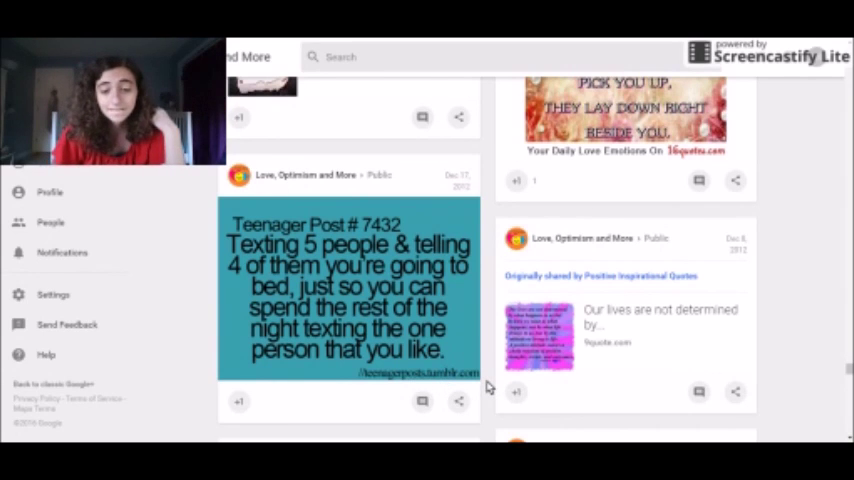
mouse_move(472, 365)
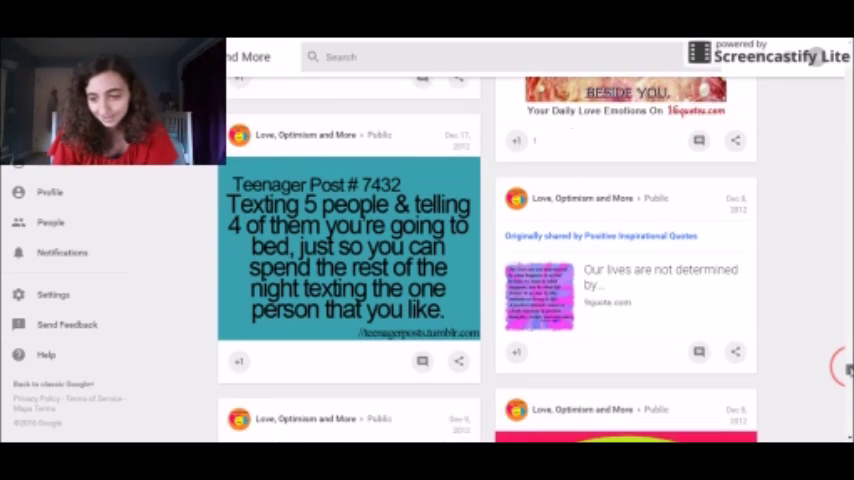
scroll(down, 3)
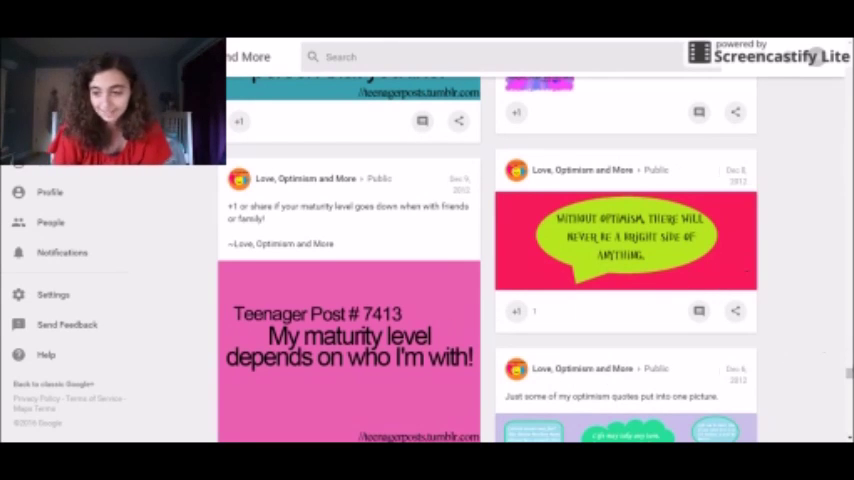
scroll(down, 3)
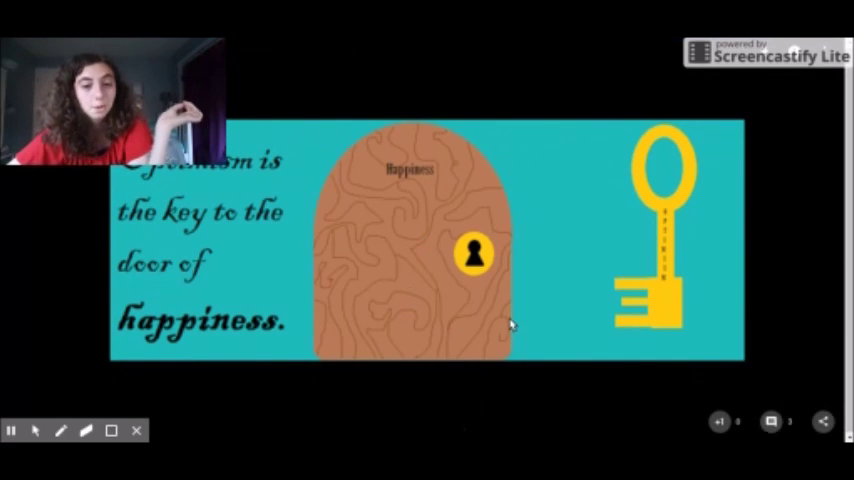
mouse_move(378, 247)
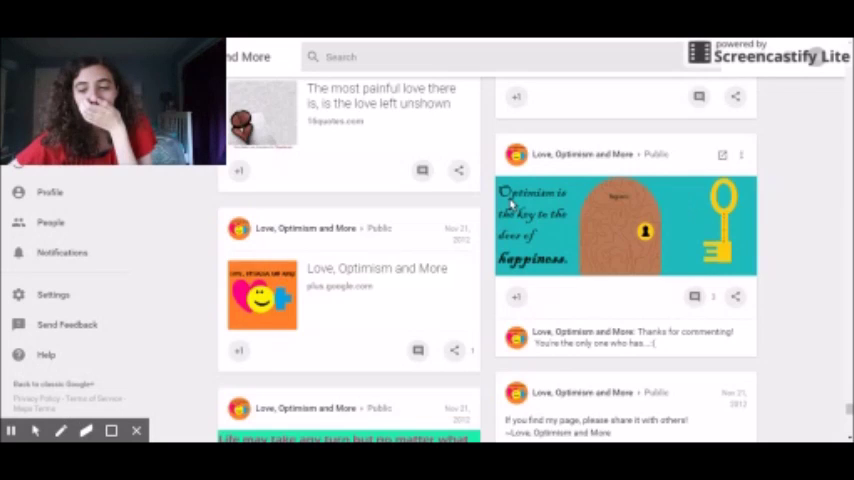
Scroll past the November 2012 posts to the 'reached the end' notice.
scroll(down, 3)
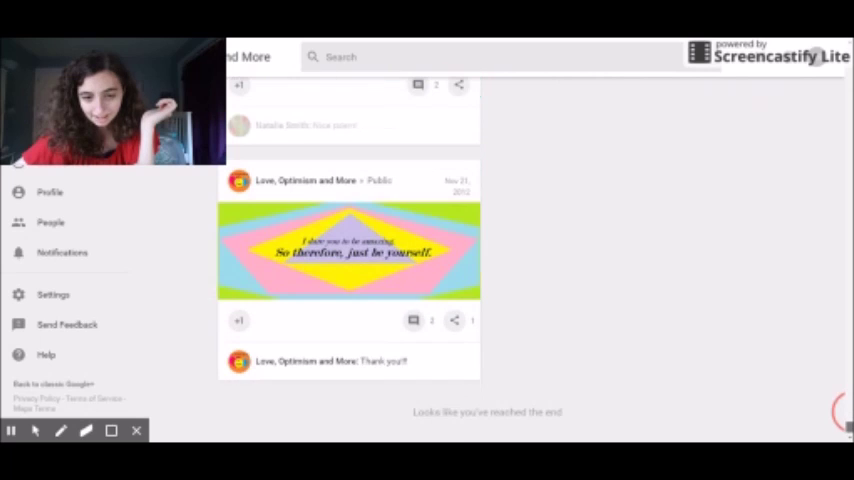